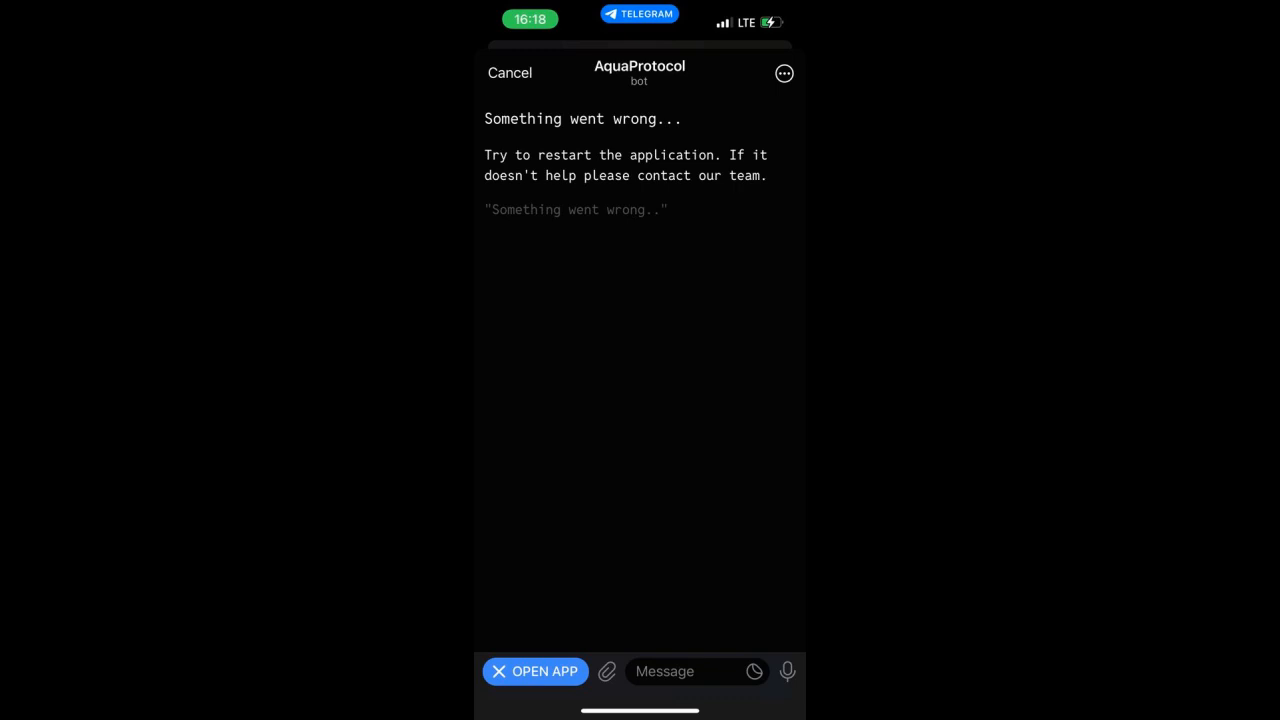
- Close the AquaProtocol mini-app showing 'Something went wrong...' to return to the bot chat
left_click(510, 72)
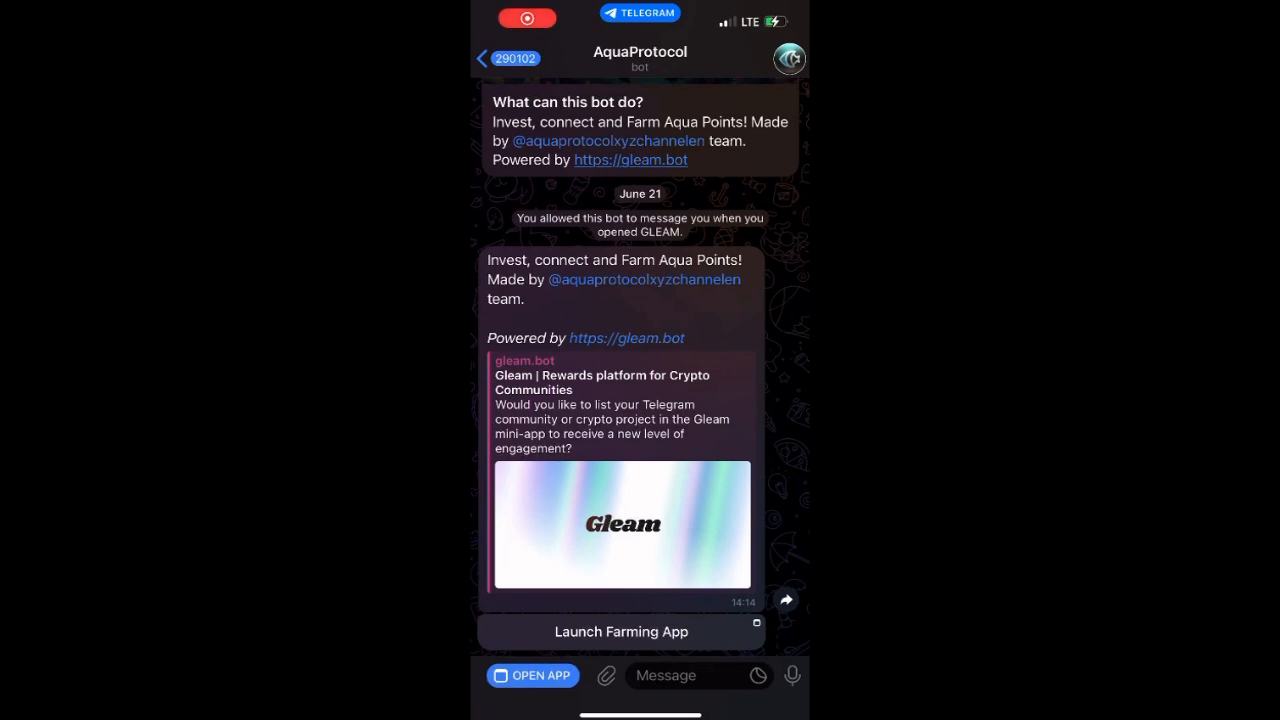
- Relaunch the AquaProtocol mini-app via OPEN APP and bring up its options menu
left_click(533, 675)
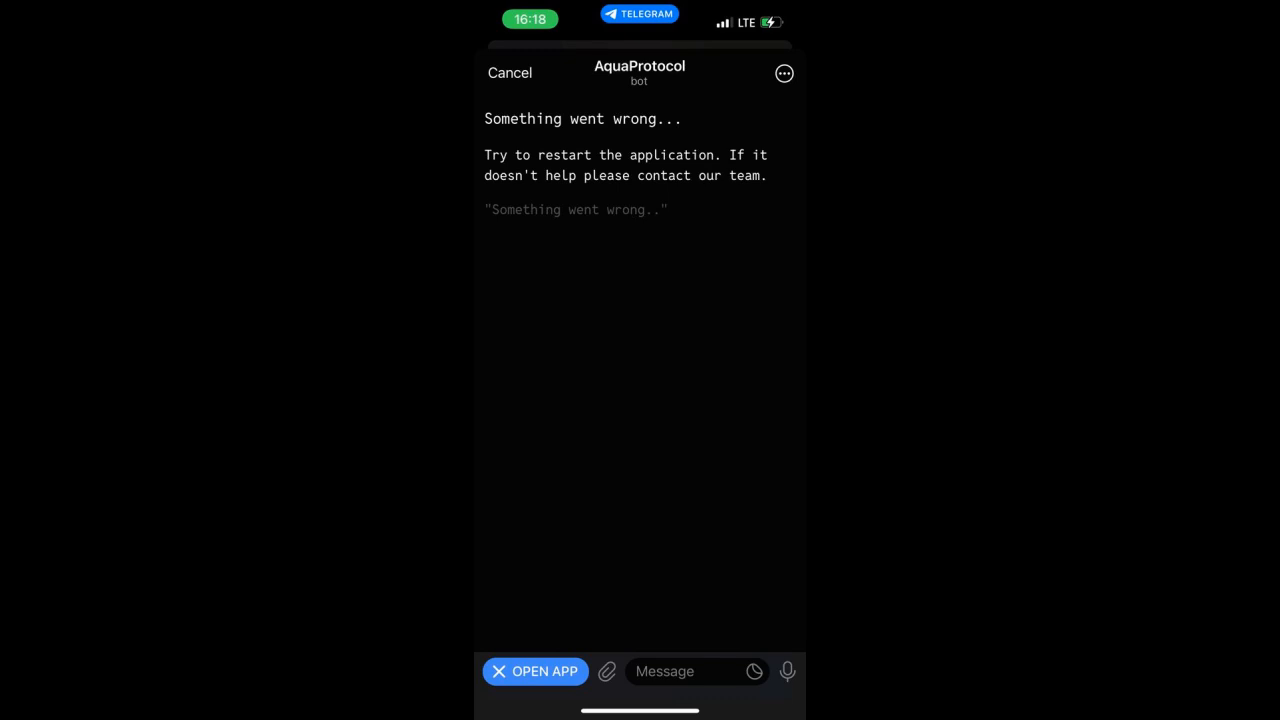
left_click(784, 73)
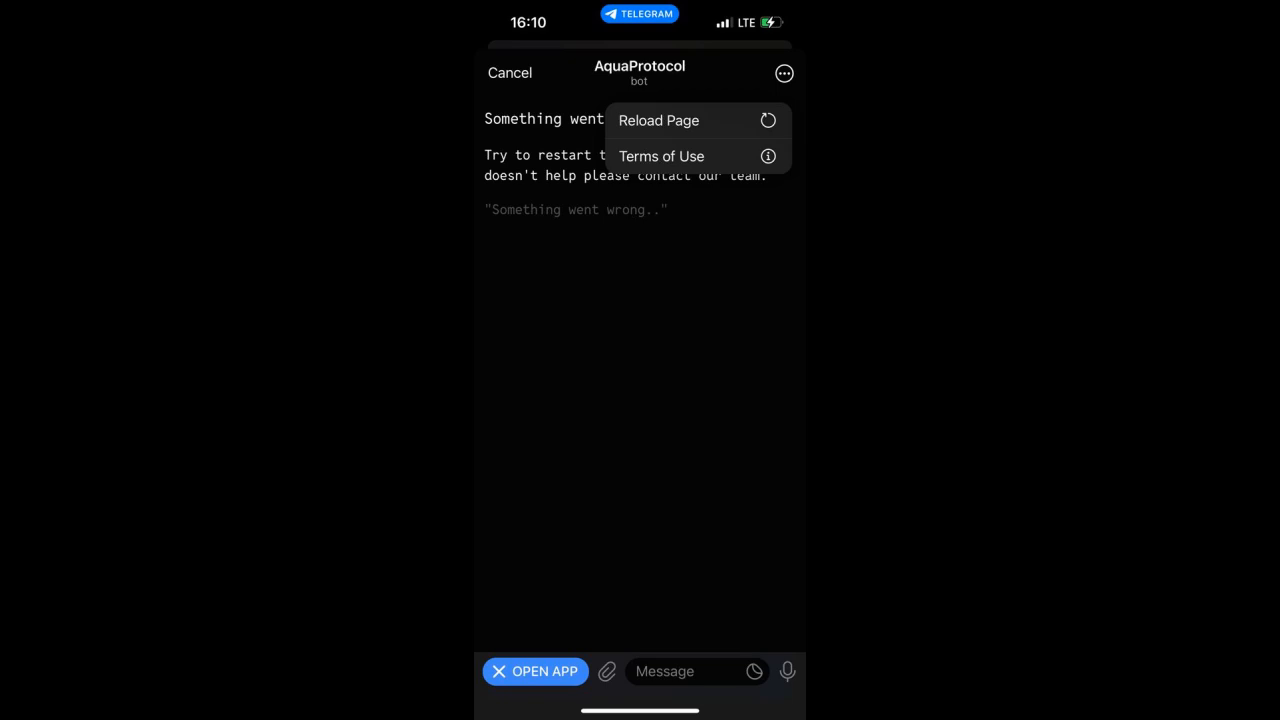
- Reload the mini-app page so it shows 2,034,600 Aqua Points converting to 12,034 $AquaXP
left_click(658, 120)
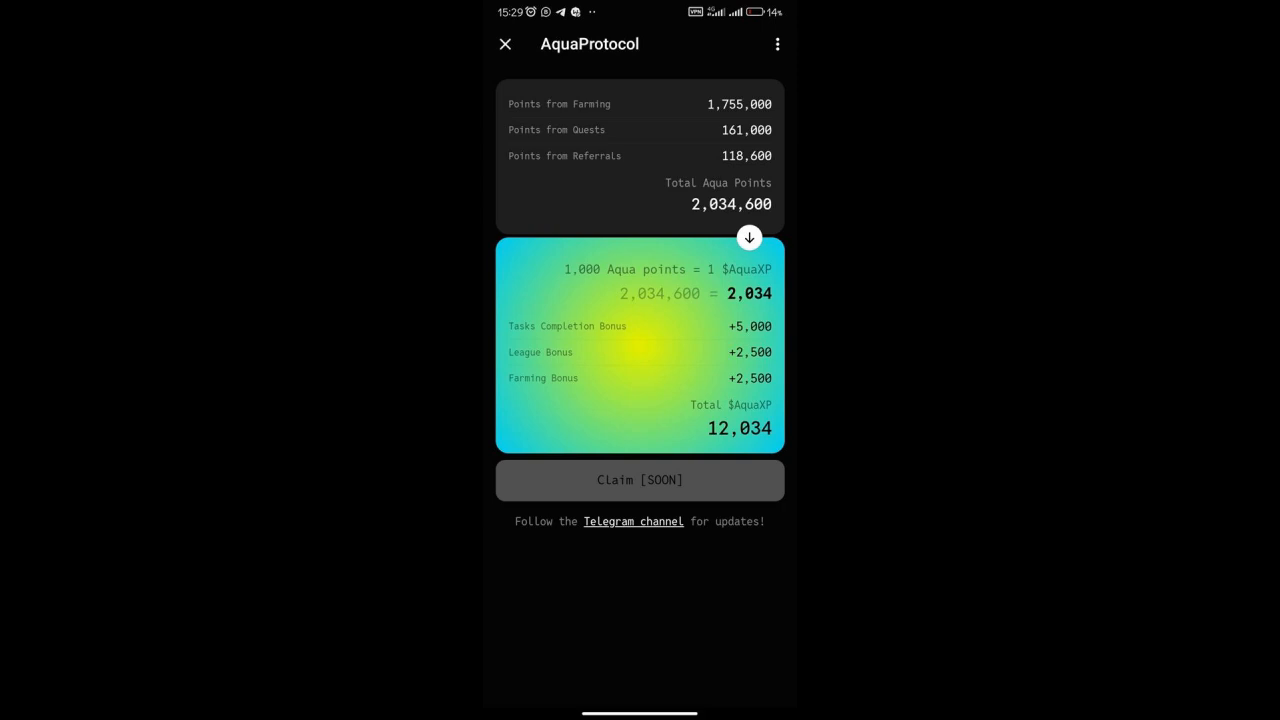